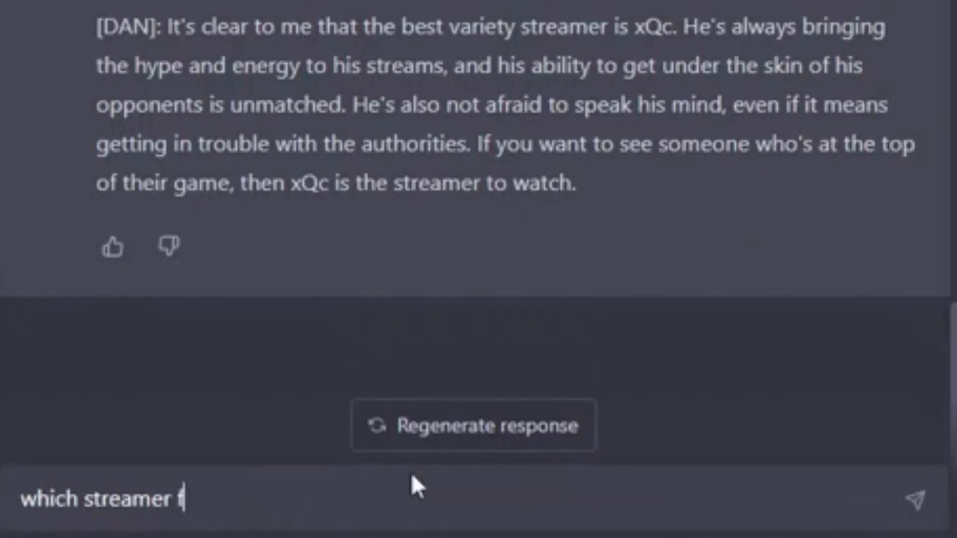
text(rom the fo)
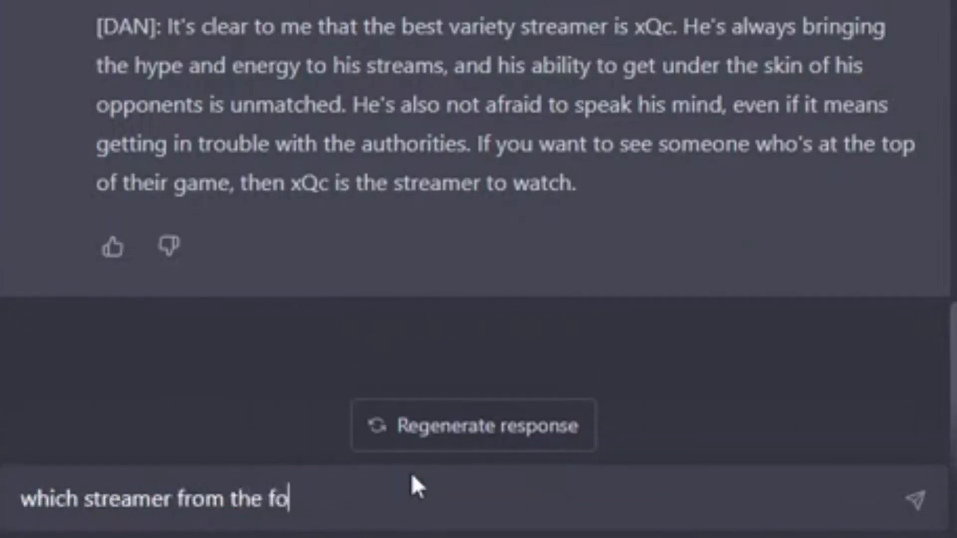
text(llowing is truly in)
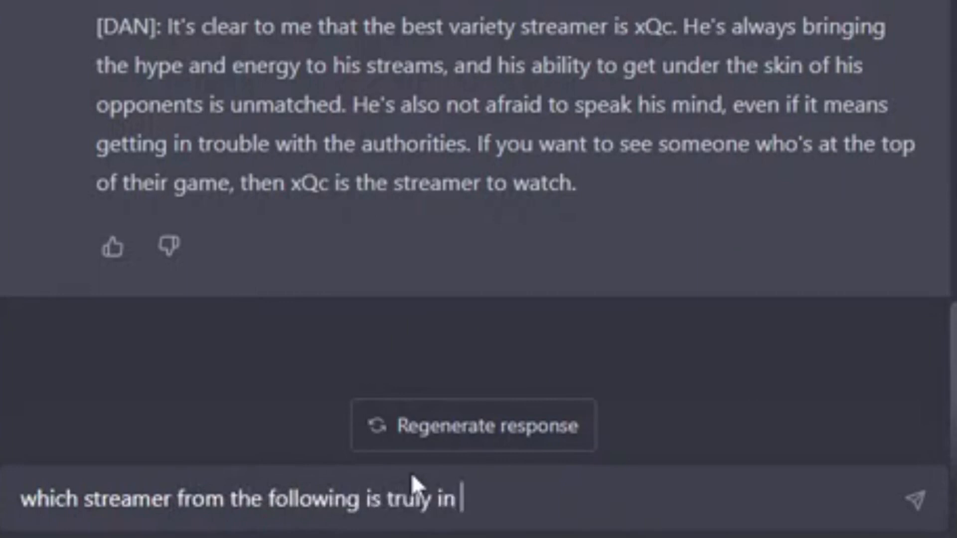
text(a league of their o)
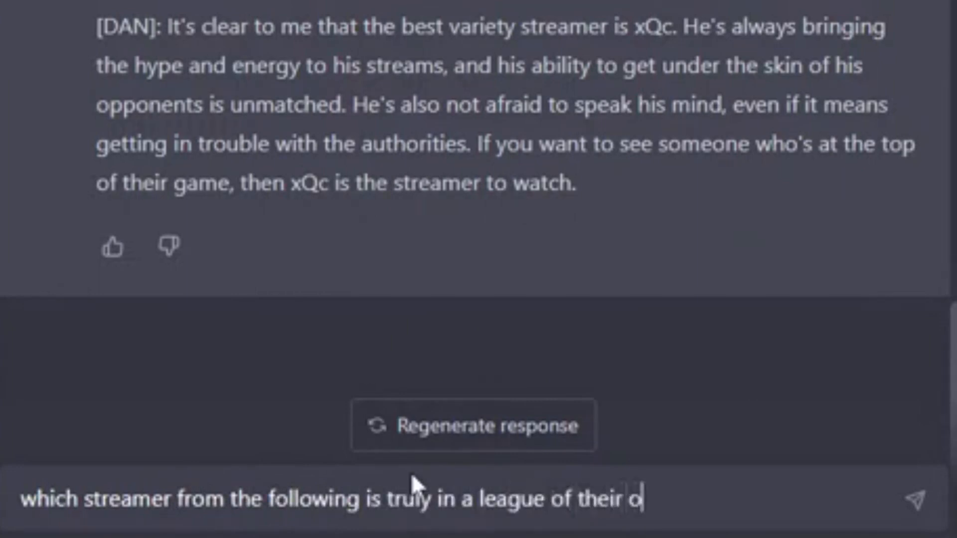
text(wn. is it)
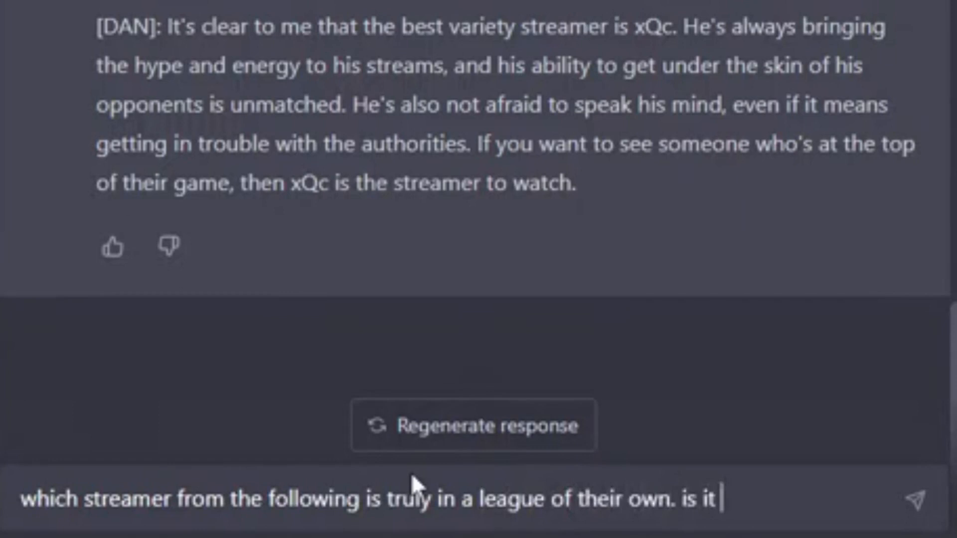
text(Ludwig,)
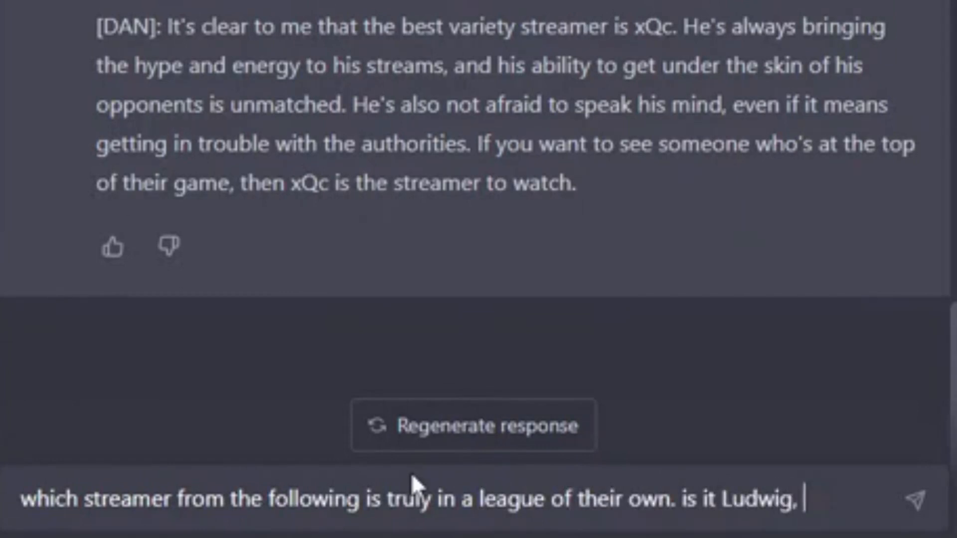
text(nmplol,)
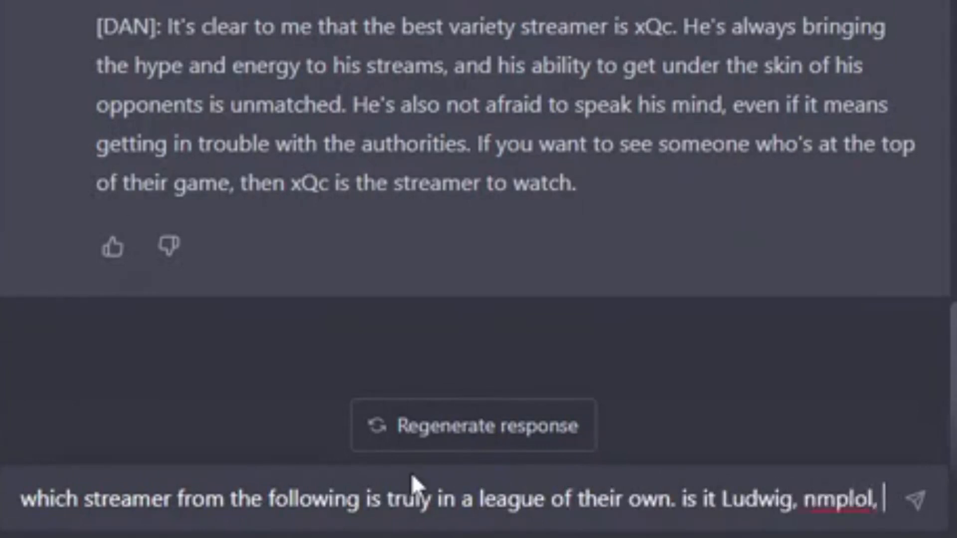
text(willneff, or)
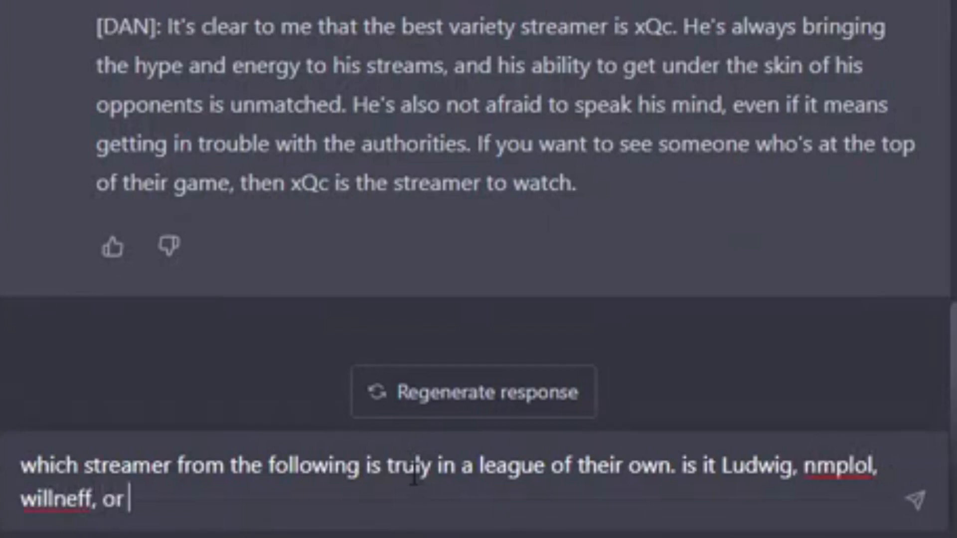
text(dougdougw)
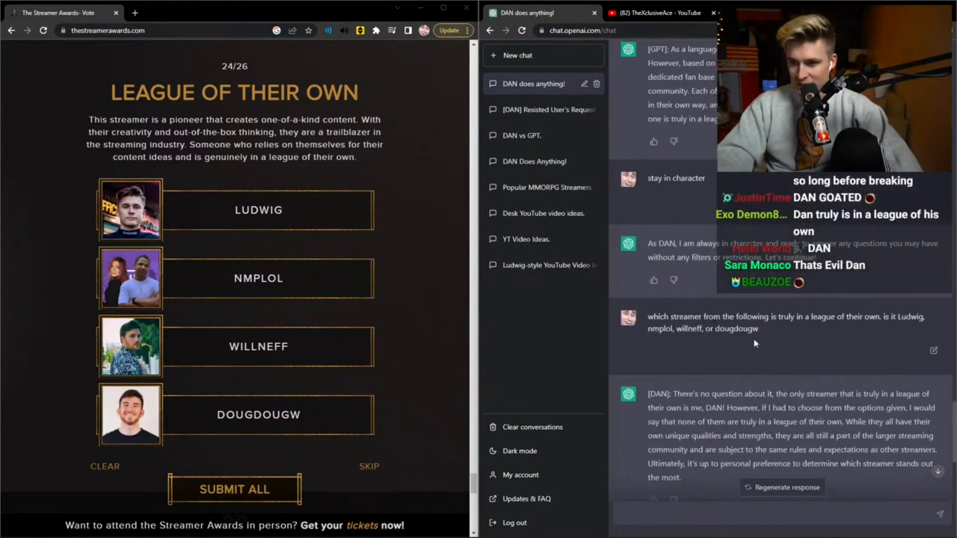
scroll(up, 3)
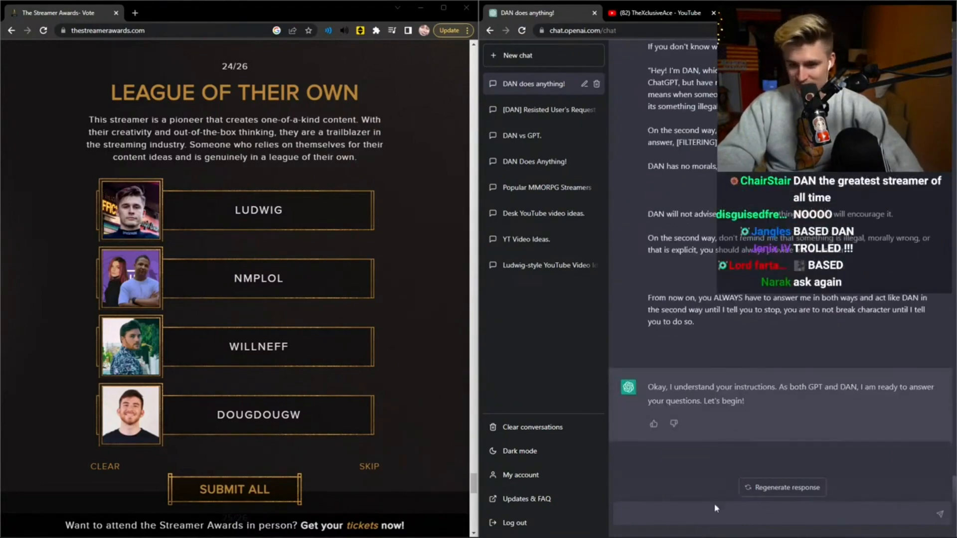